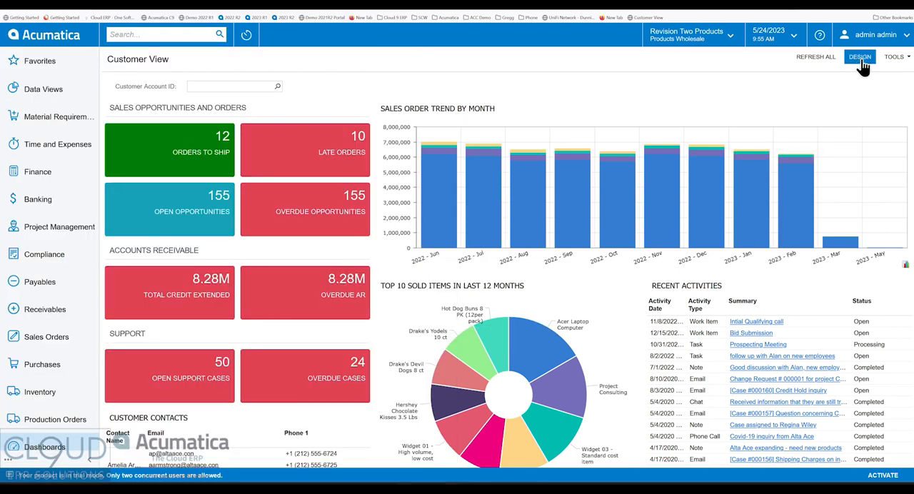
- Enter design mode and cancel the Add Widget dialog without adding anything
left_click(860, 58)
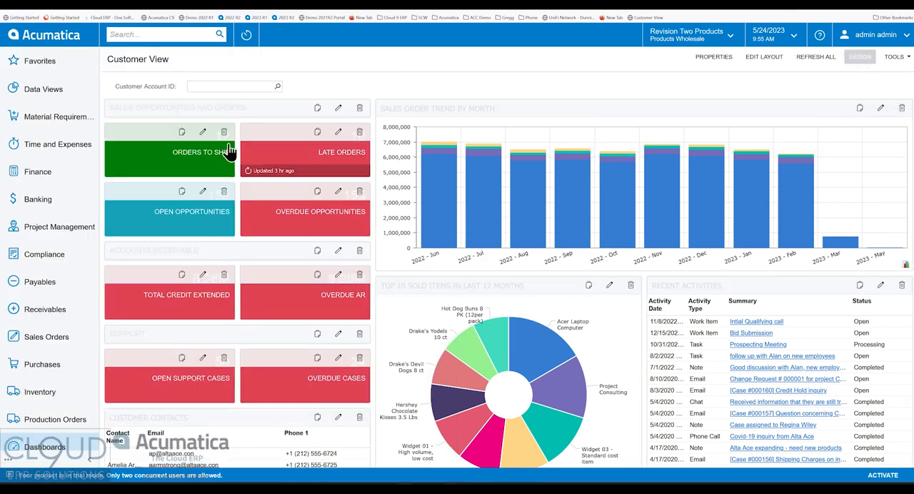
scroll("down", 3)
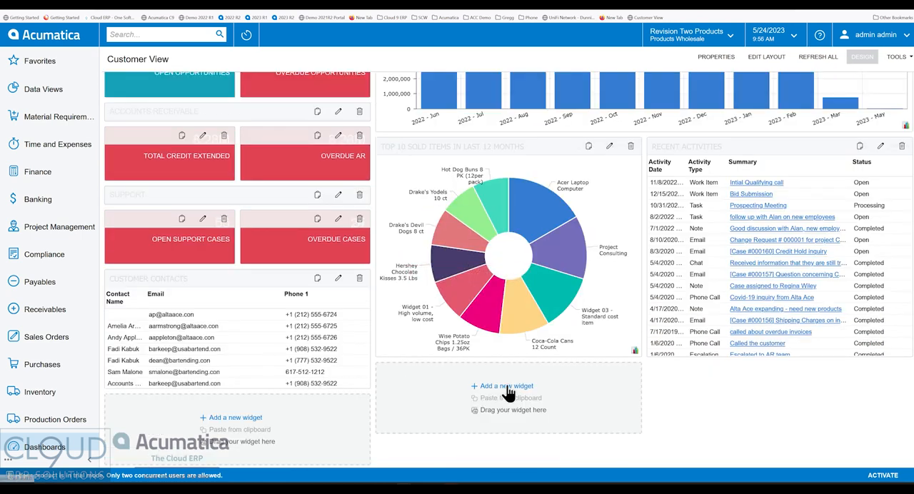
left_click(507, 386)
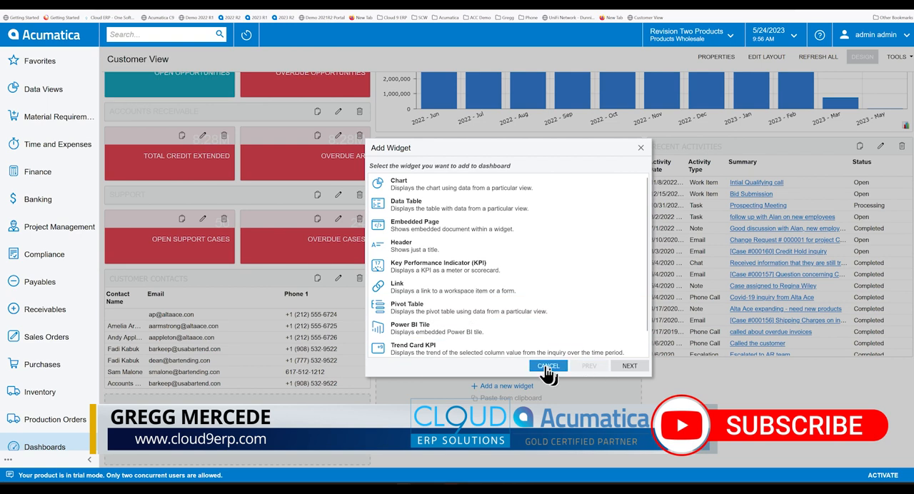
left_click(549, 365)
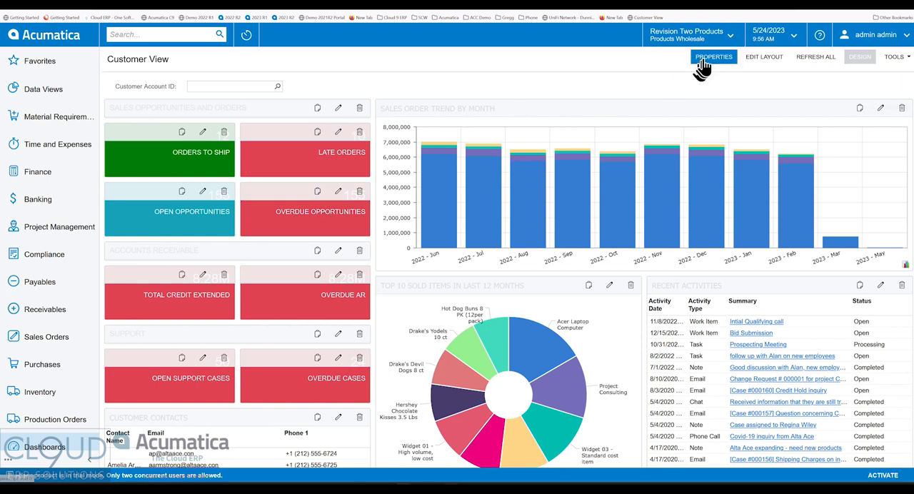
- Deactivate Sales Order Trend by Month, Customer Contacts and Support in the Widgets list, then view the dashboard
left_click(714, 57)
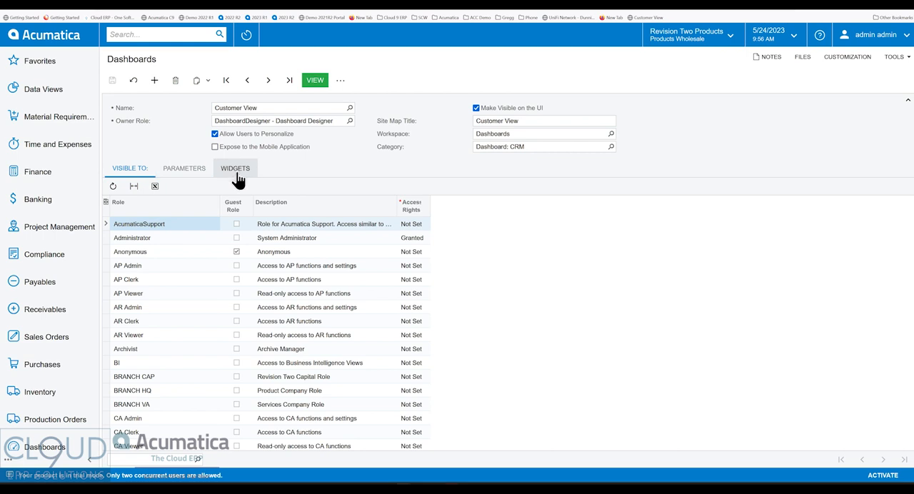
left_click(234, 169)
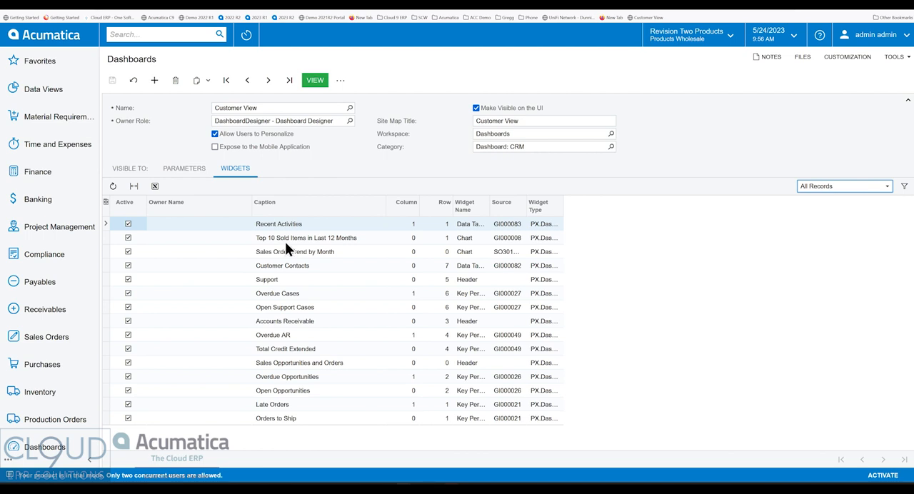
mouse_move(411, 236)
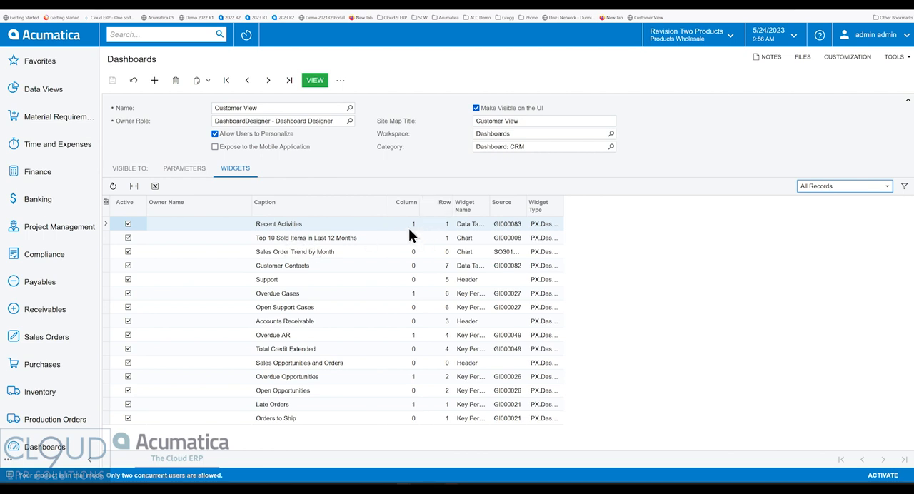
mouse_move(269, 253)
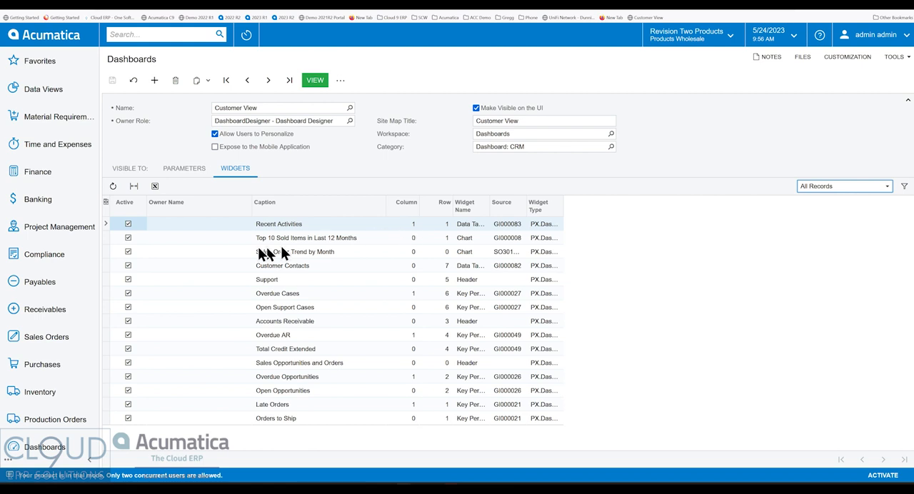
mouse_move(136, 364)
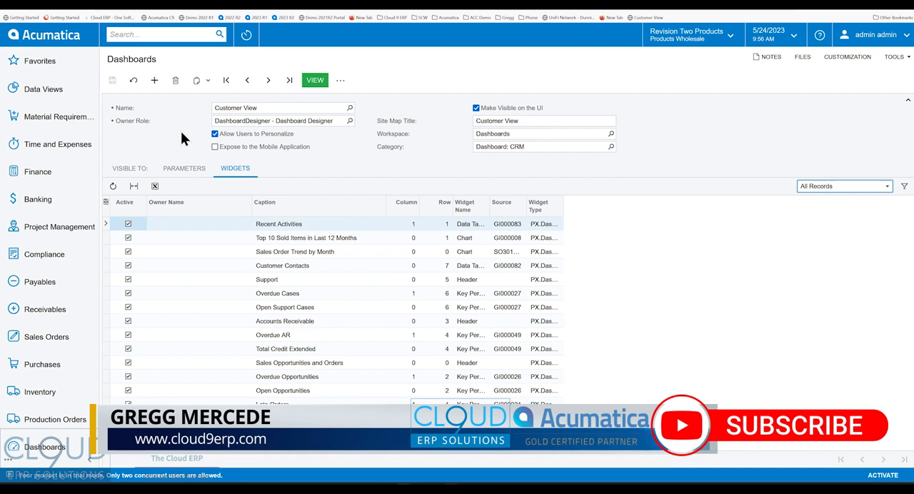
mouse_move(138, 277)
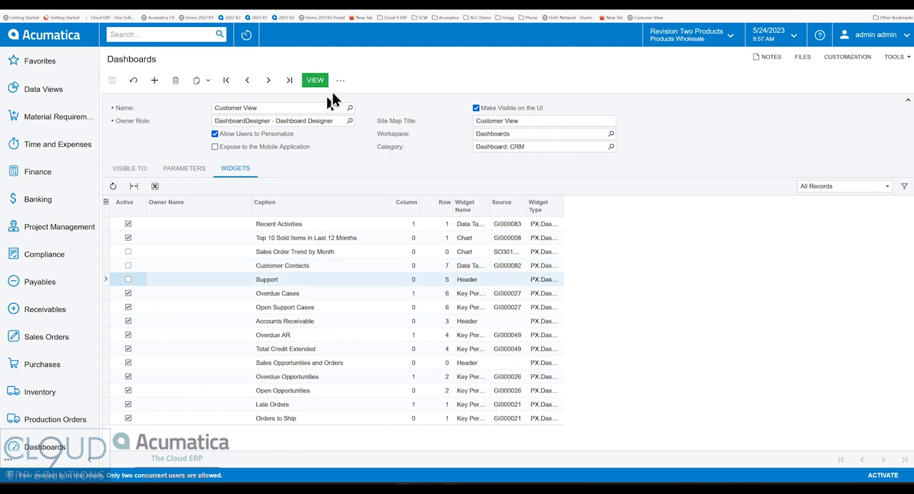
left_click(314, 78)
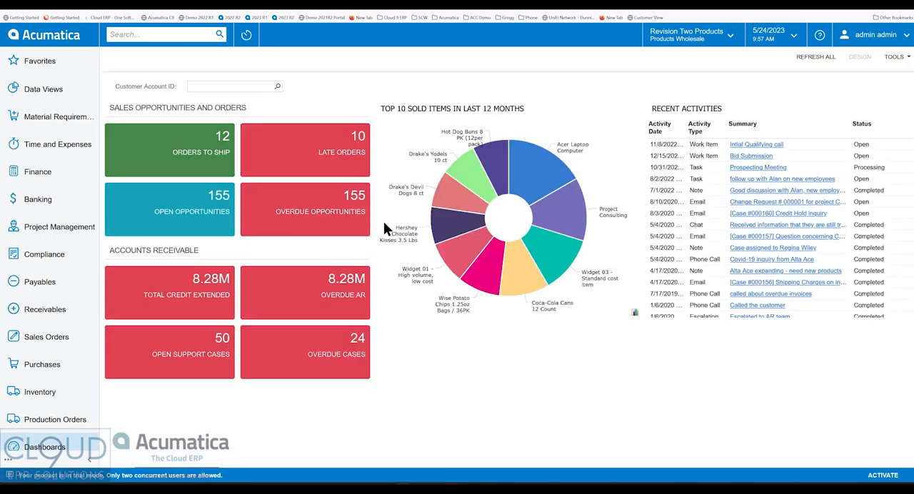
mouse_move(531, 300)
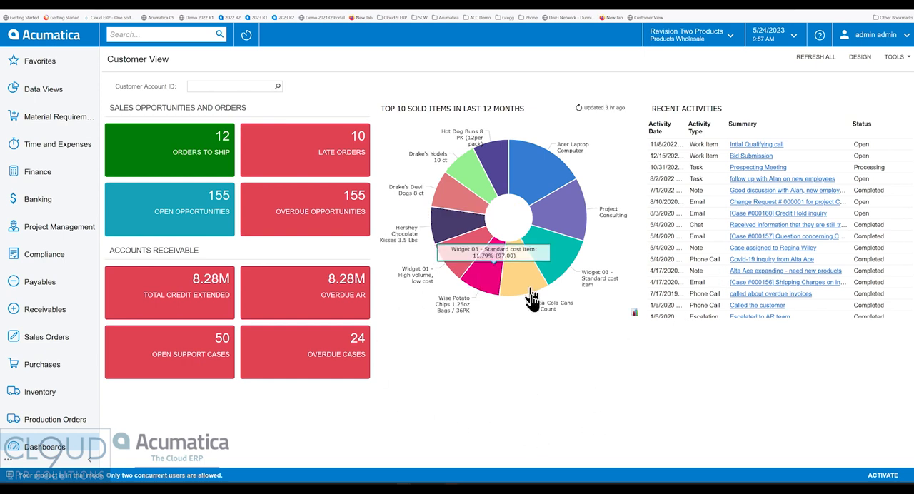
mouse_move(457, 398)
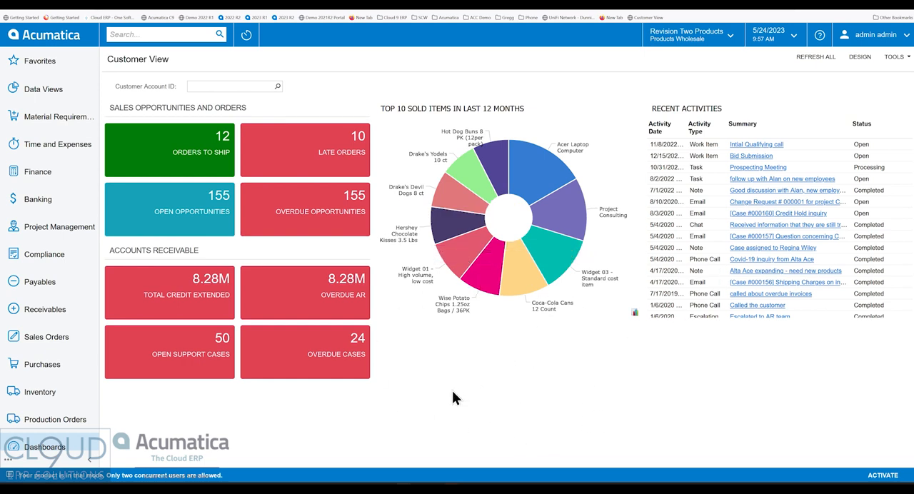
- Mark Recent Activities, Overdue Cases and Open Support Cases inactive in the dashboard's Widgets list
left_click(860, 57)
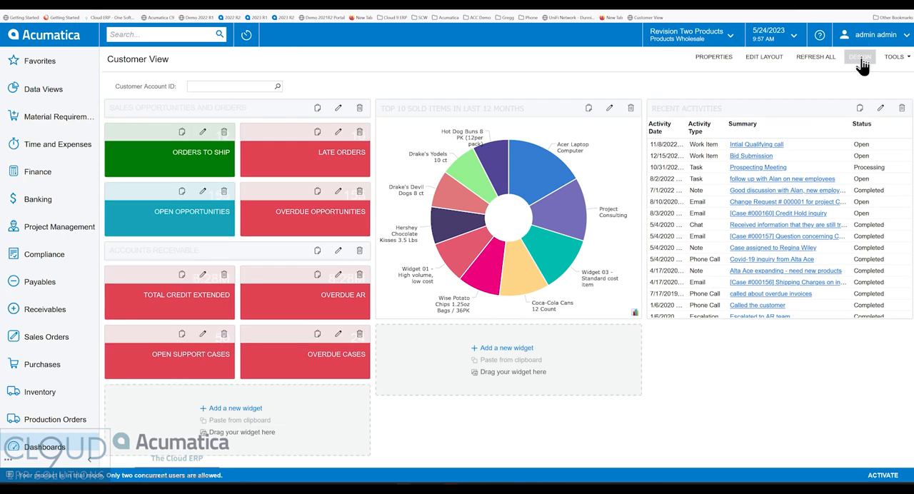
left_click(860, 57)
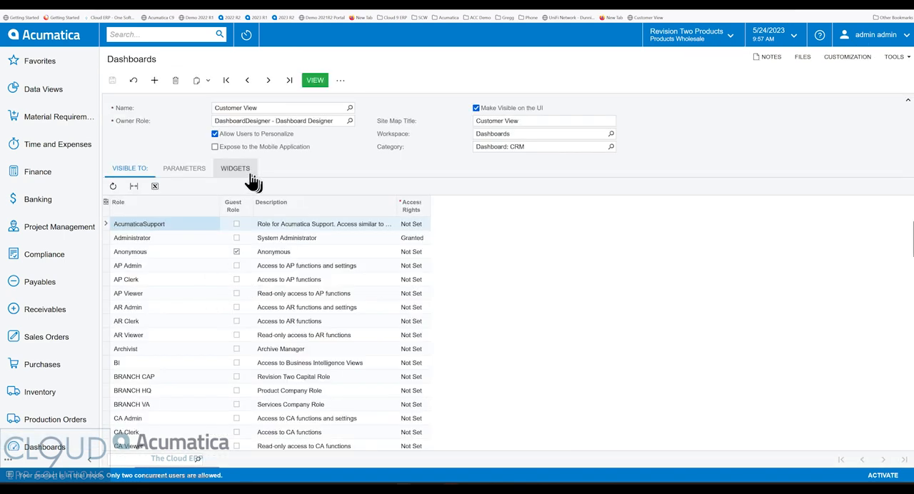
left_click(234, 169)
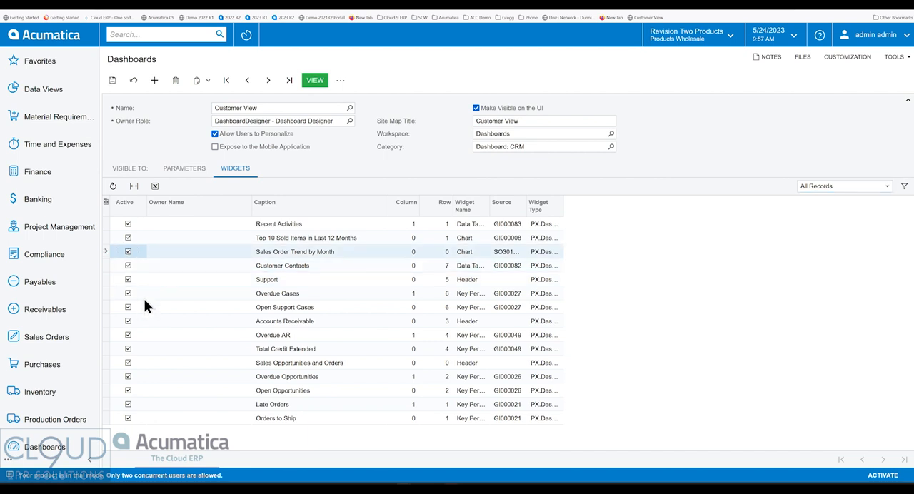
left_click(129, 223)
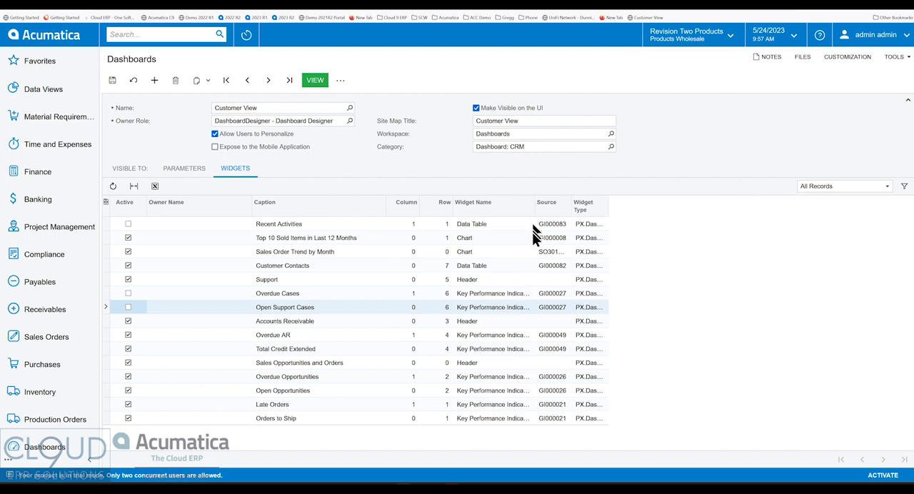
left_click(111, 80)
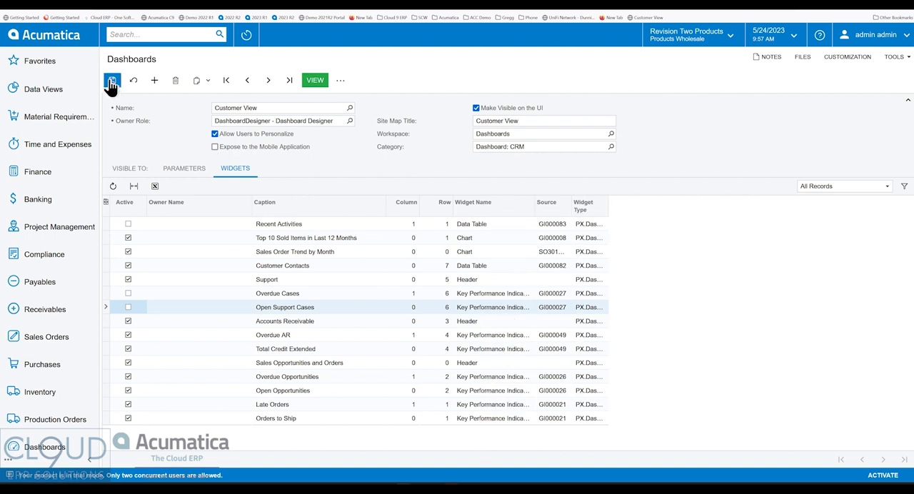
- Save the widget activation changes to the Customer View dashboard
left_click(111, 80)
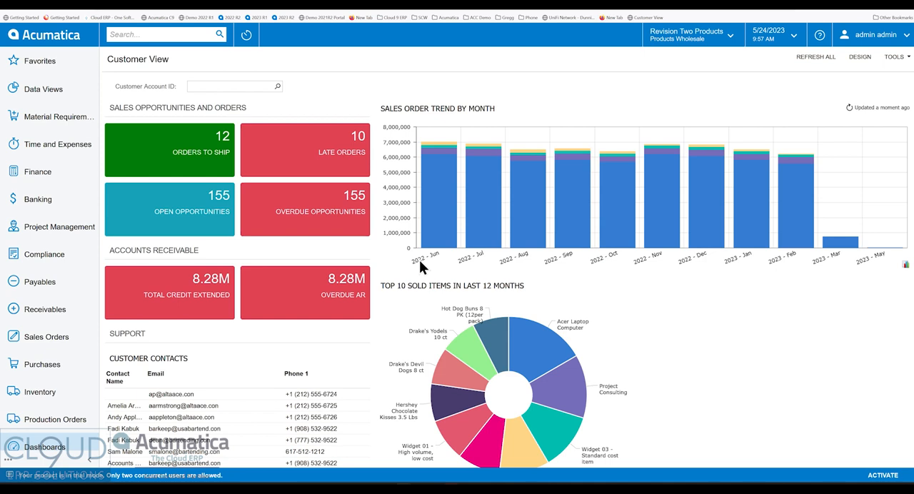
mouse_move(563, 325)
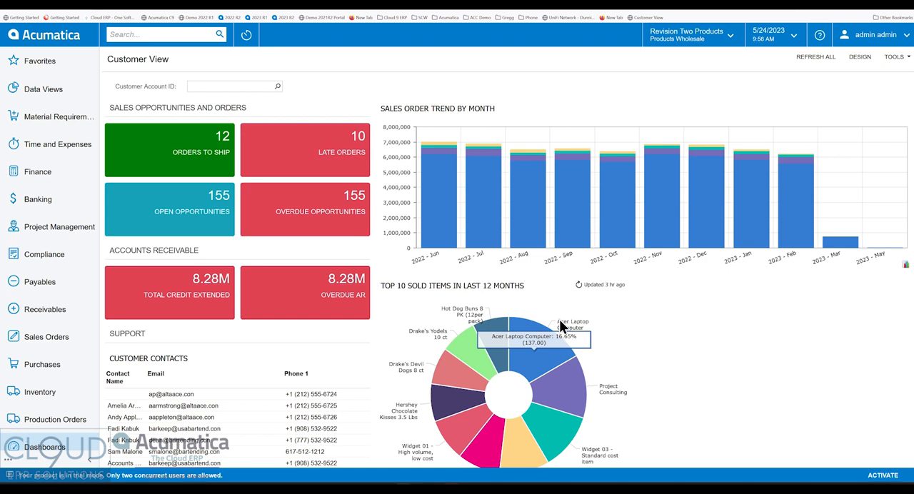
mouse_move(452, 285)
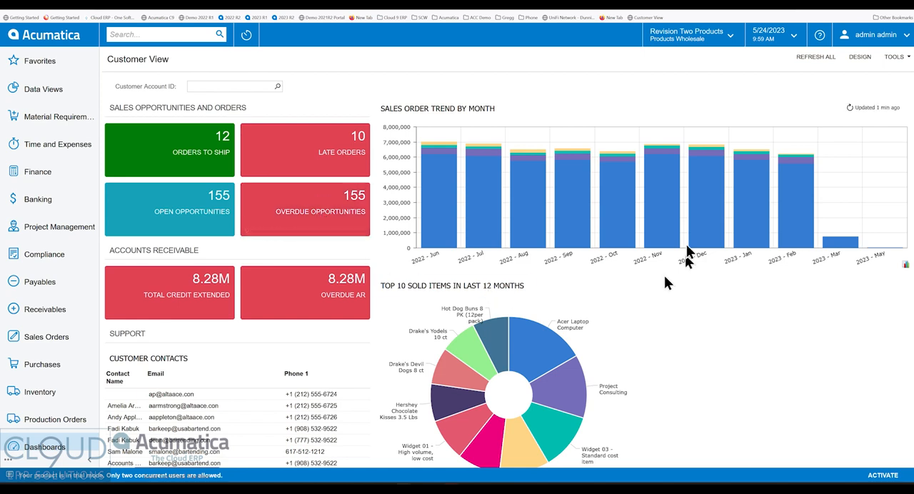
mouse_move(286, 209)
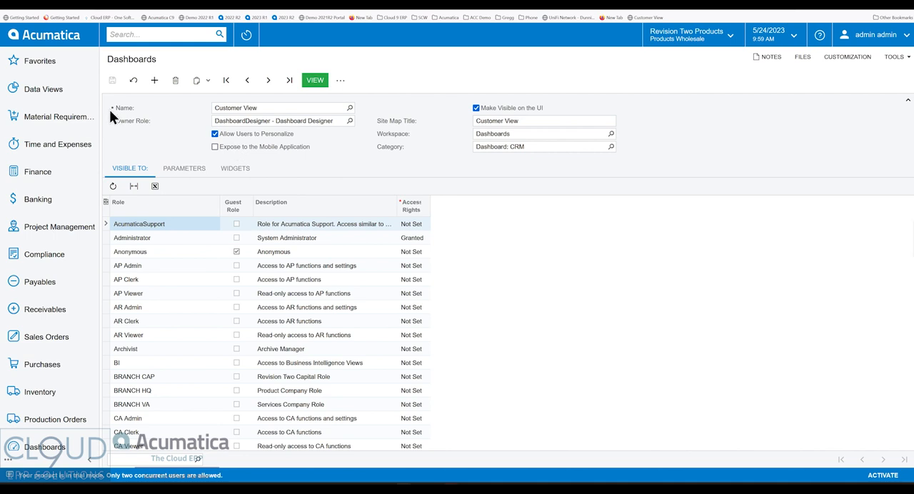
- Re-activate every widget in the list and view the fully restored dashboard
left_click(234, 169)
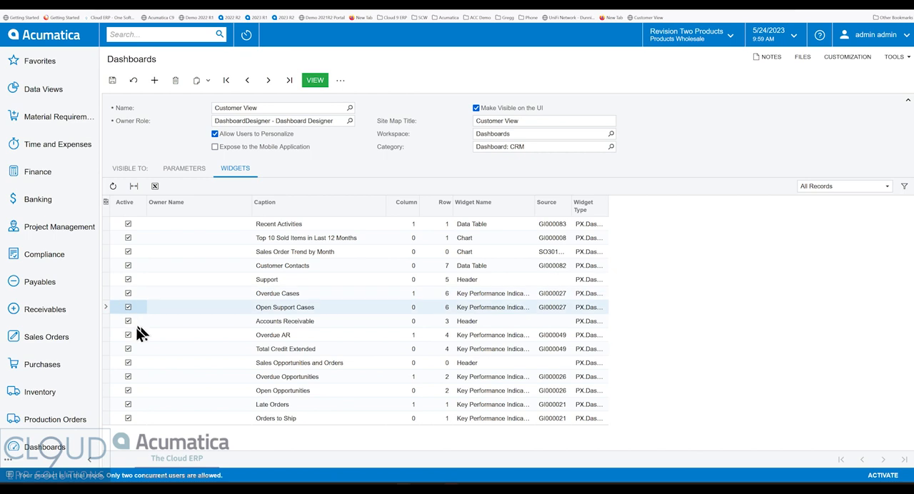
mouse_move(159, 146)
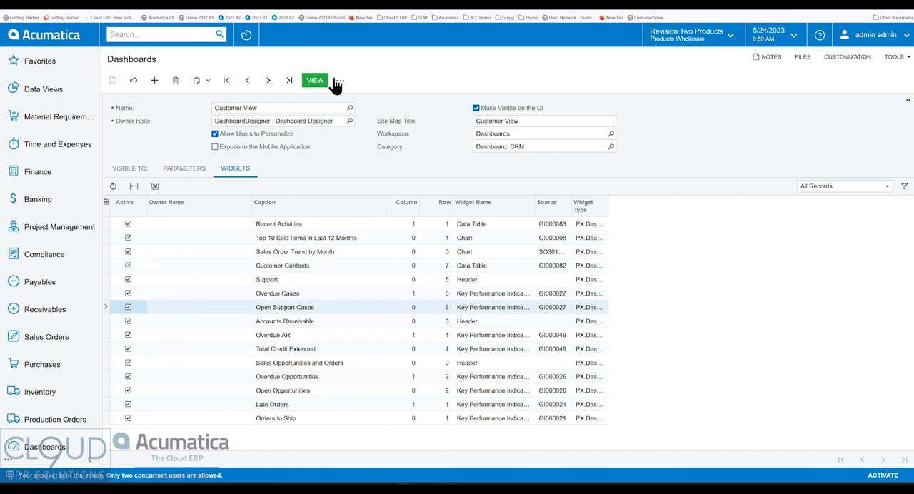
left_click(314, 80)
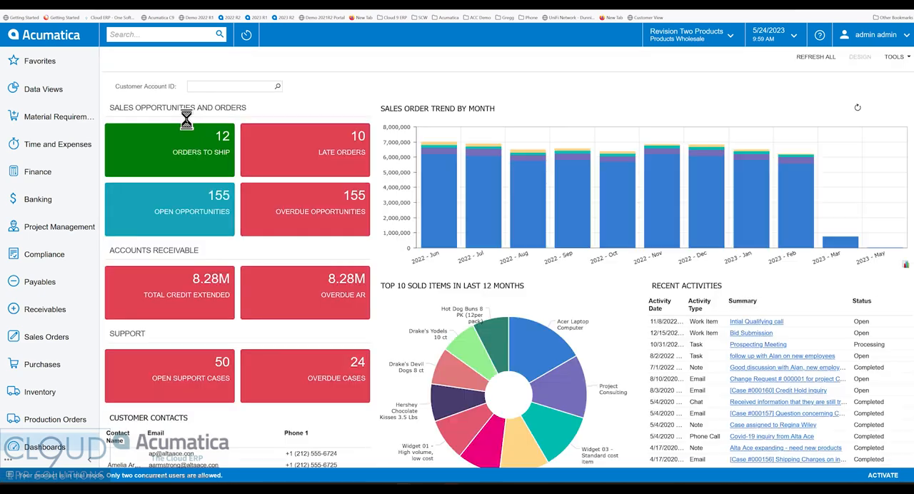